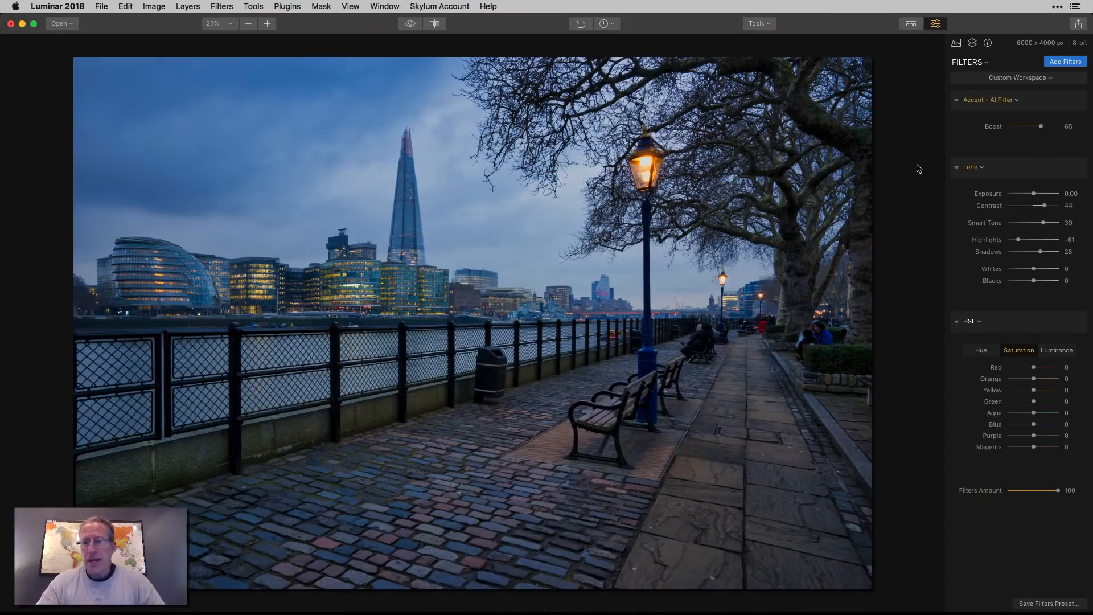
pyautogui.moveTo(1013, 157)
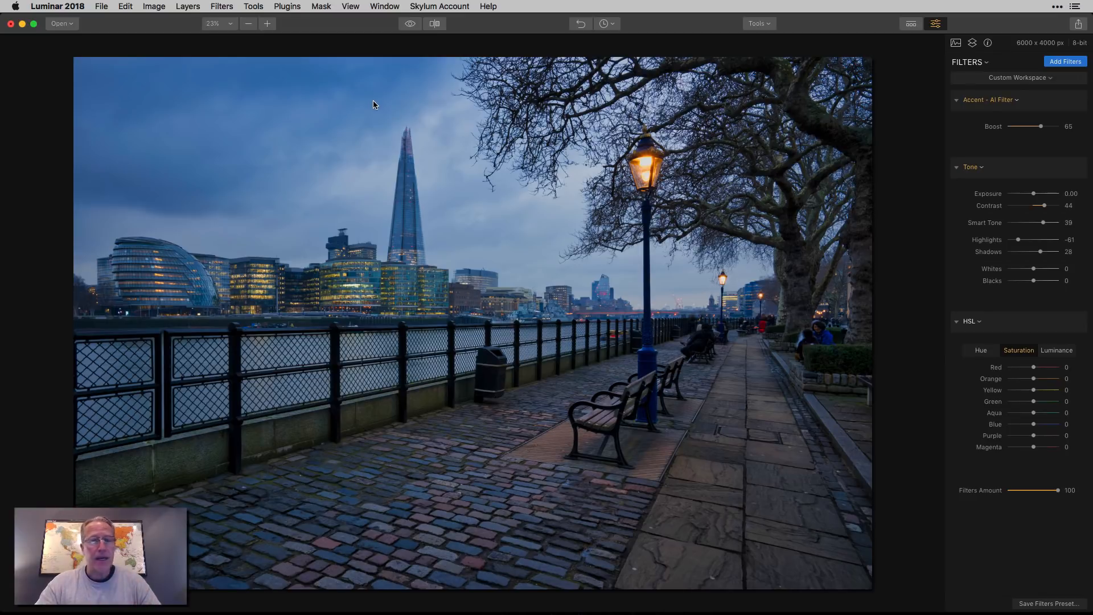
# Step: Compare the edited riverside photo against the unedited original a couple of times
pyautogui.click(410, 23)
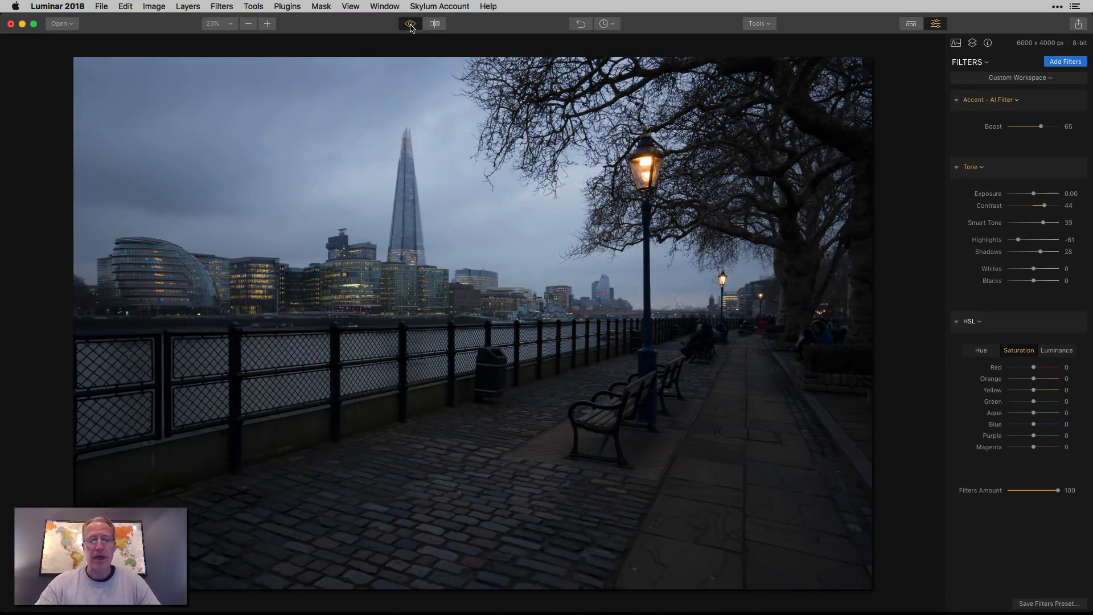
pyautogui.click(410, 23)
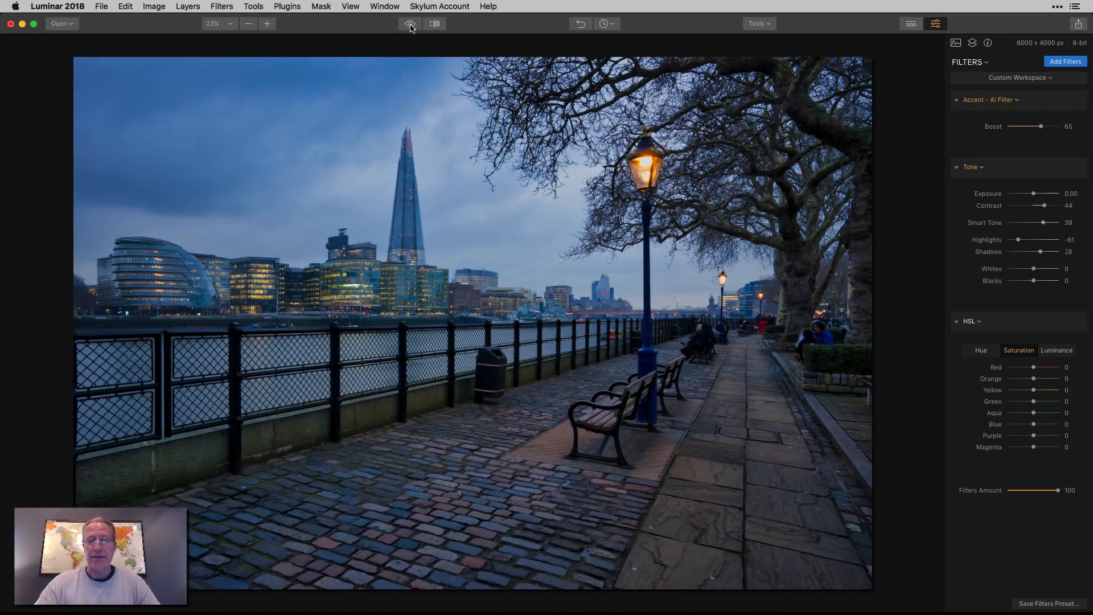
pyautogui.click(410, 23)
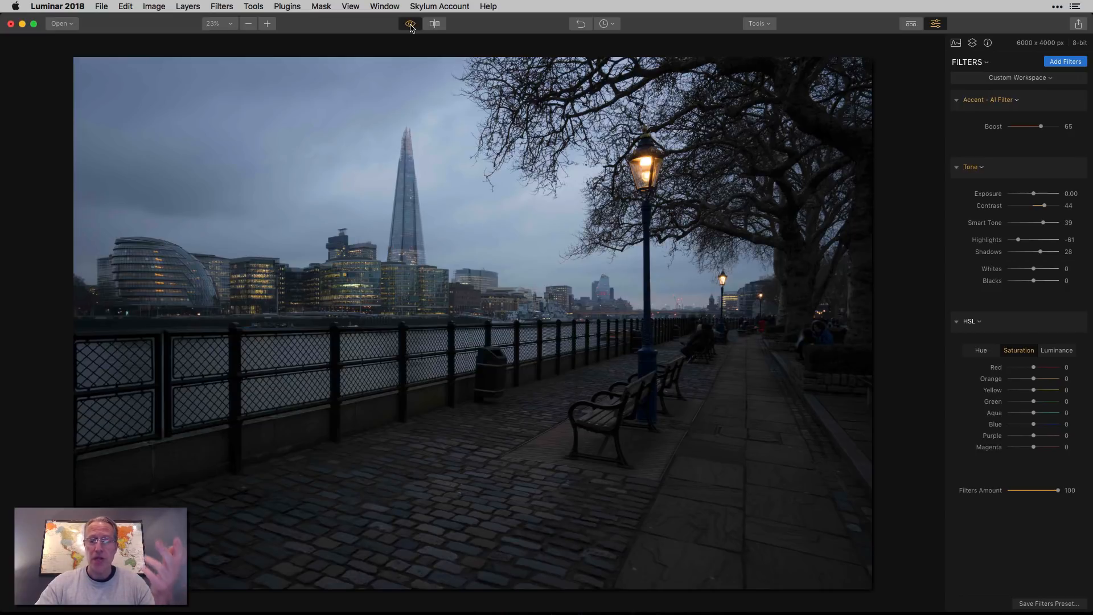
pyautogui.click(410, 22)
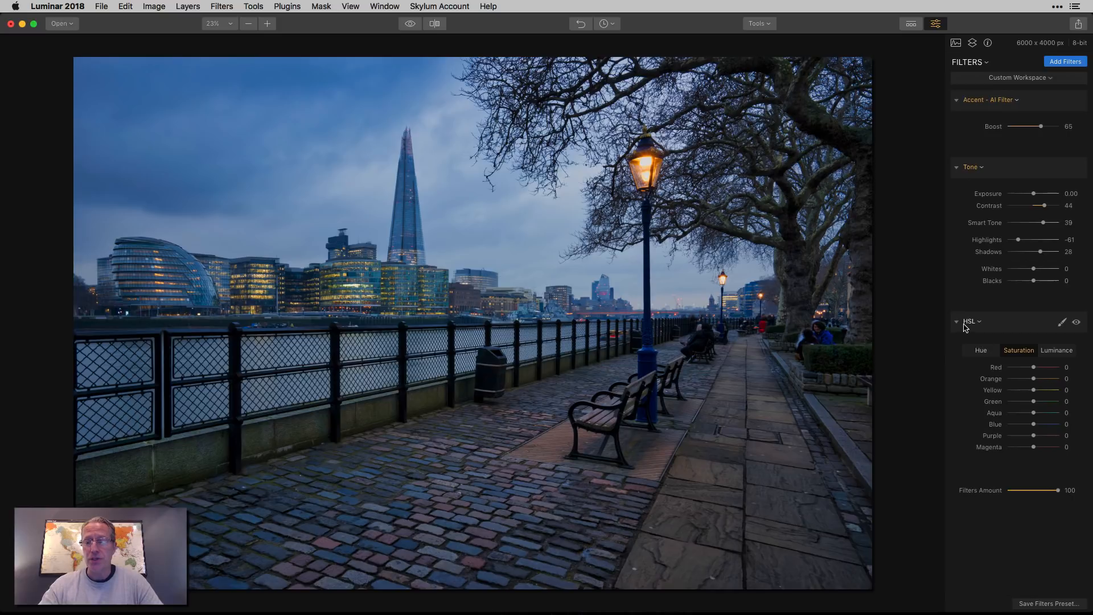
# Step: Duplicate the HSL filter from its header menu, leaving two HSL filters in the stack
pyautogui.click(970, 321)
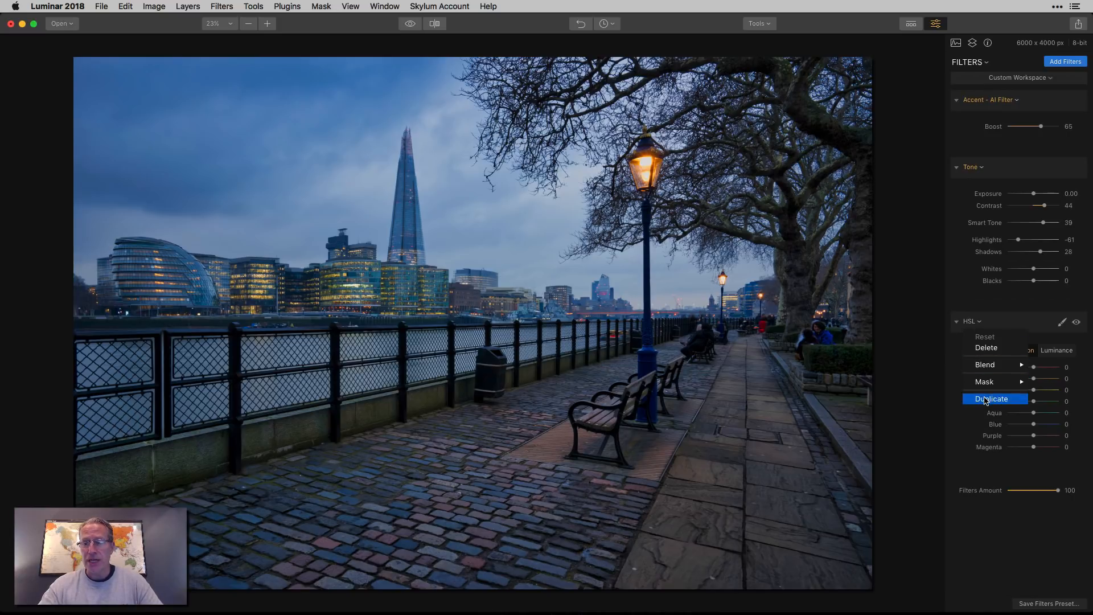
pyautogui.click(991, 399)
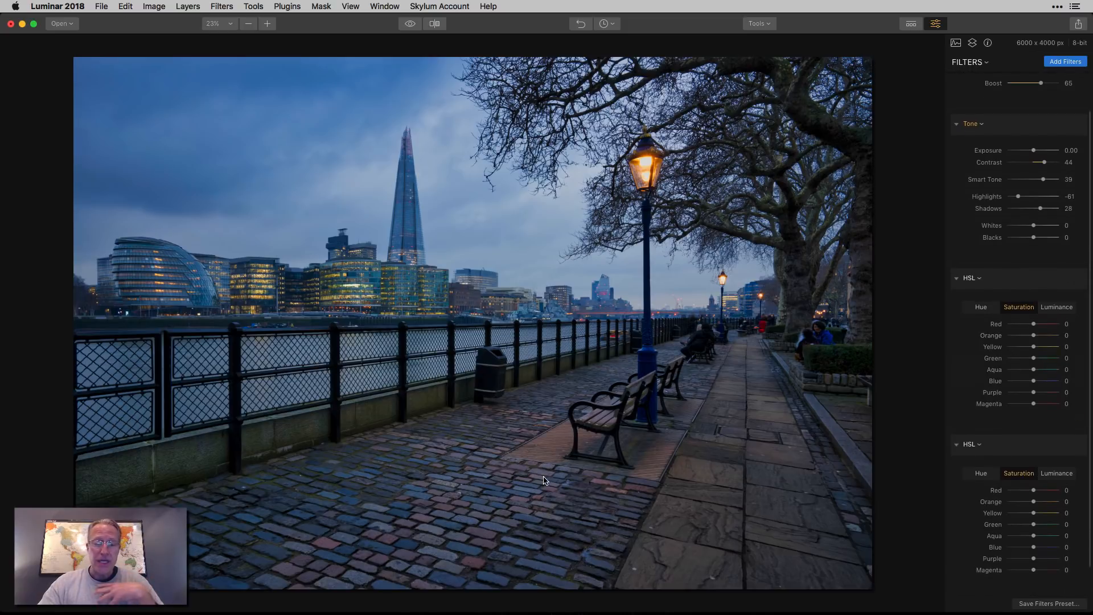
pyautogui.moveTo(532, 476)
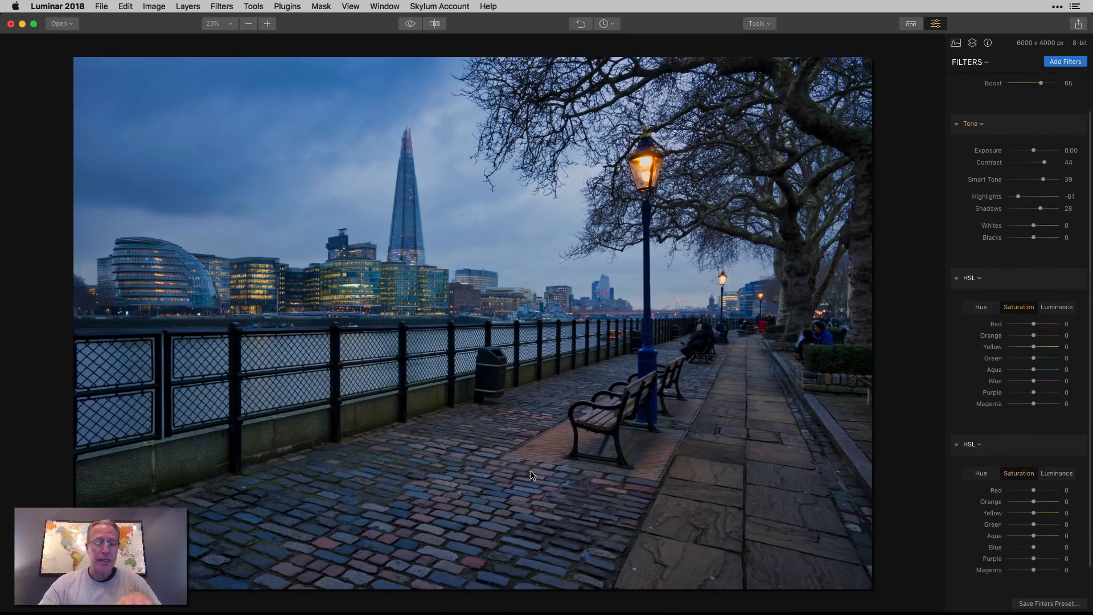
pyautogui.moveTo(509, 454)
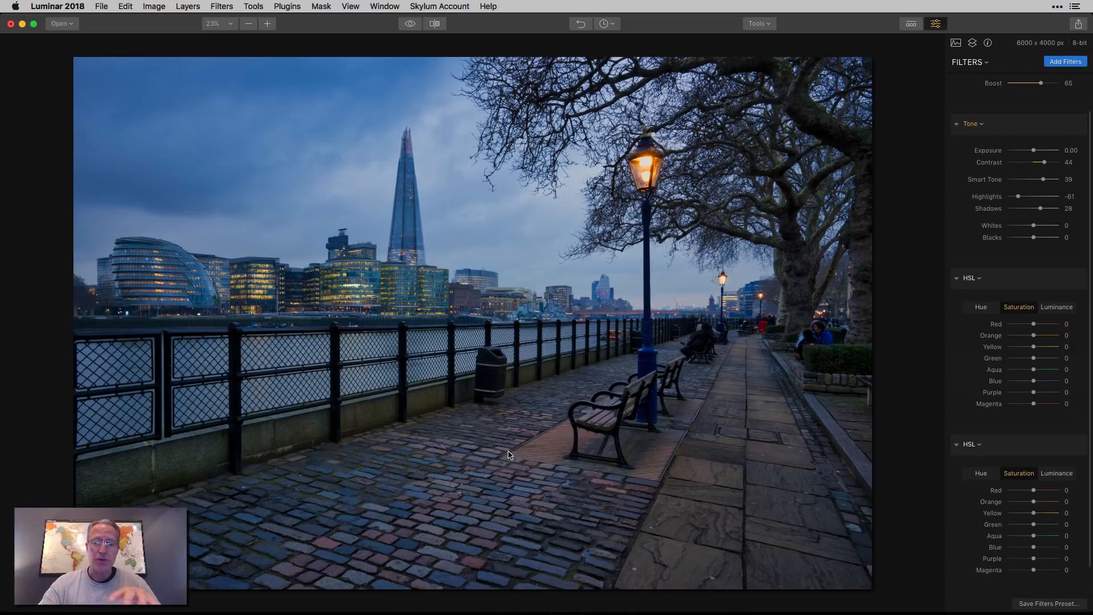
pyautogui.moveTo(519, 486)
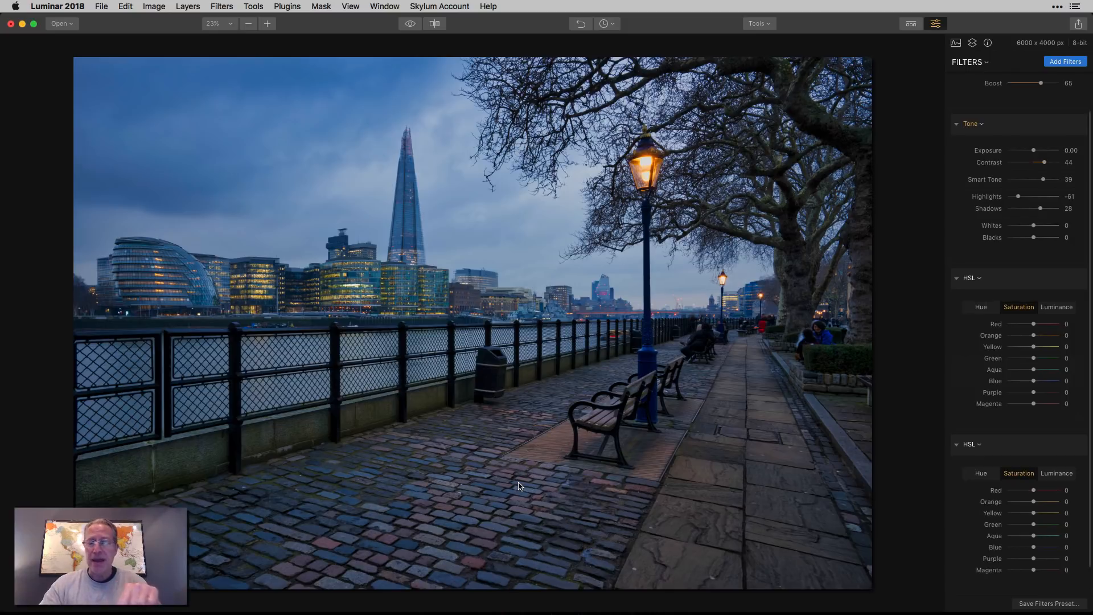
pyautogui.moveTo(594, 488)
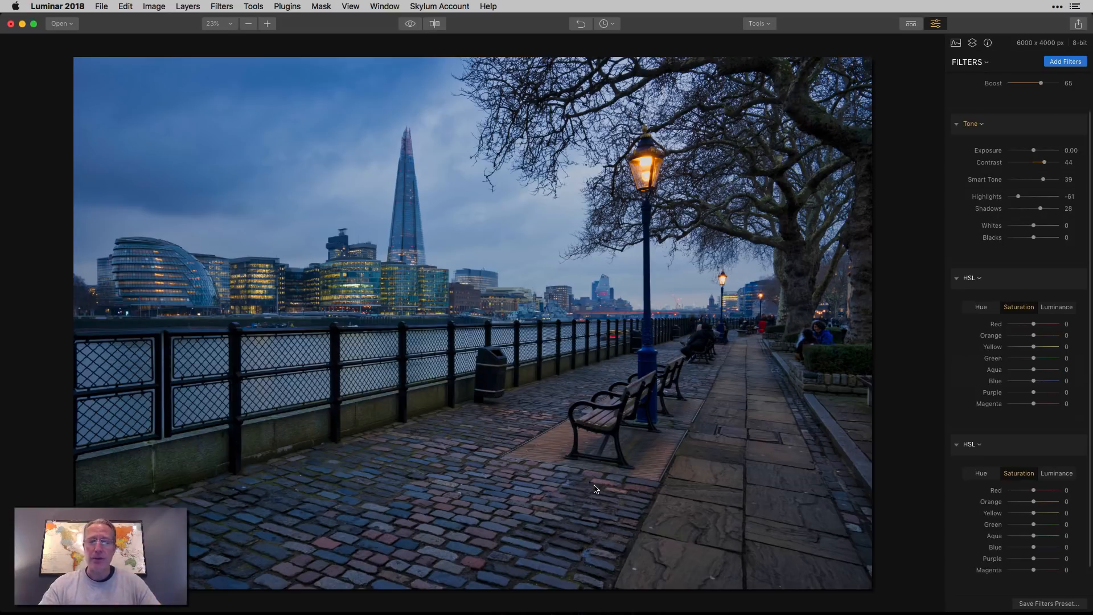
pyautogui.moveTo(771, 477)
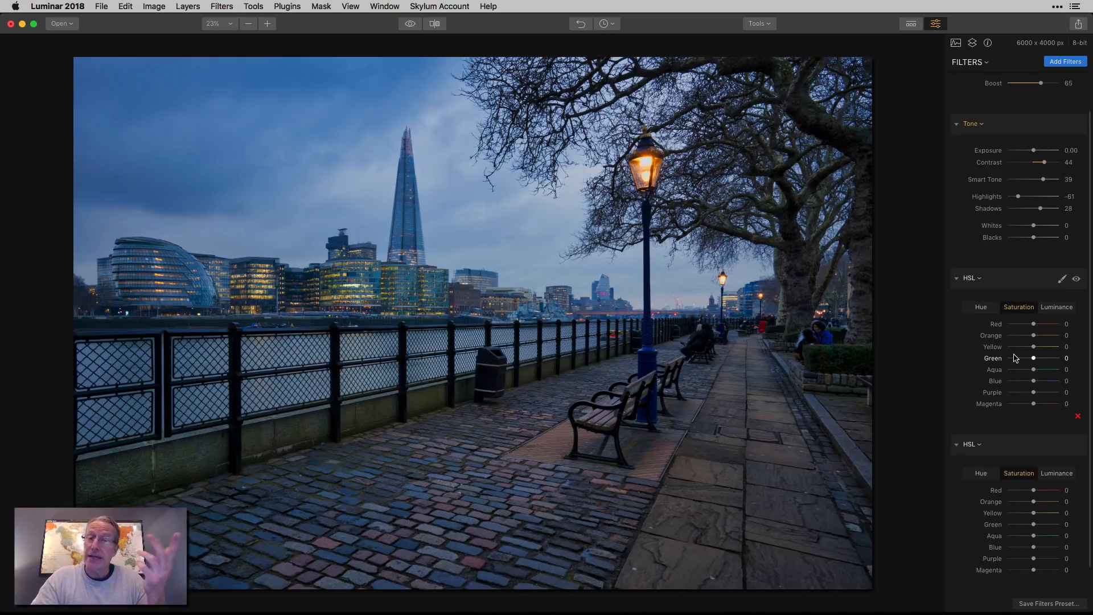
pyautogui.moveTo(1009, 346)
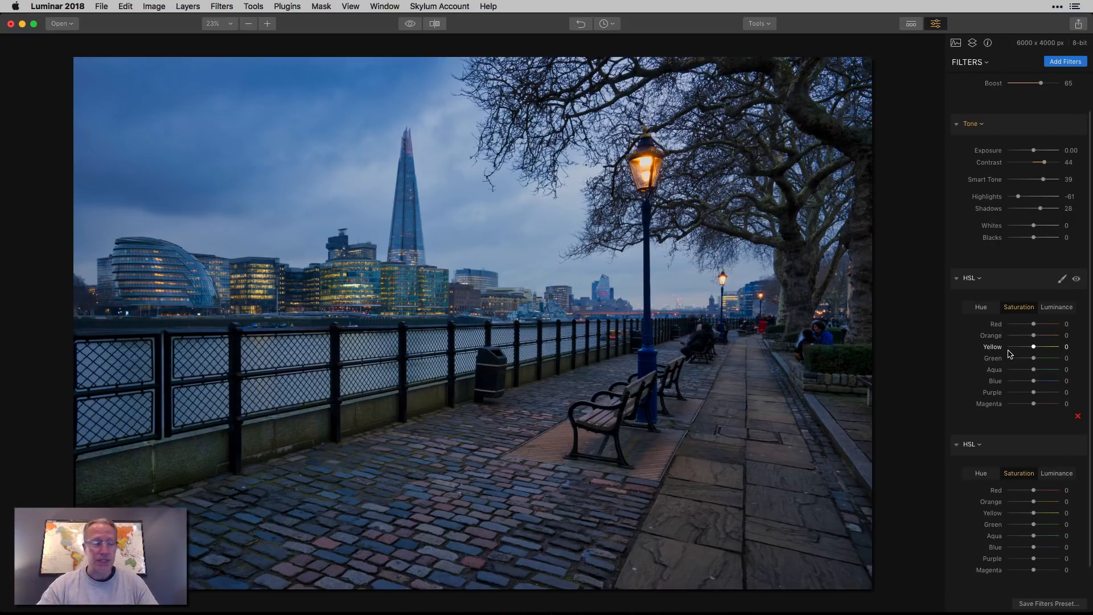
pyautogui.moveTo(1034, 341)
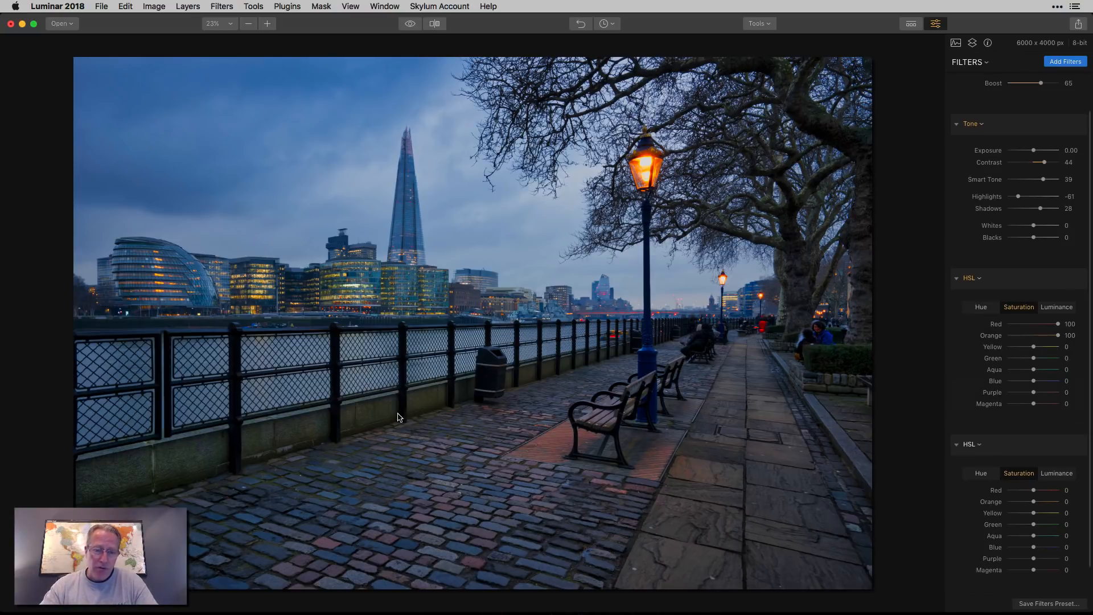
pyautogui.moveTo(412, 434)
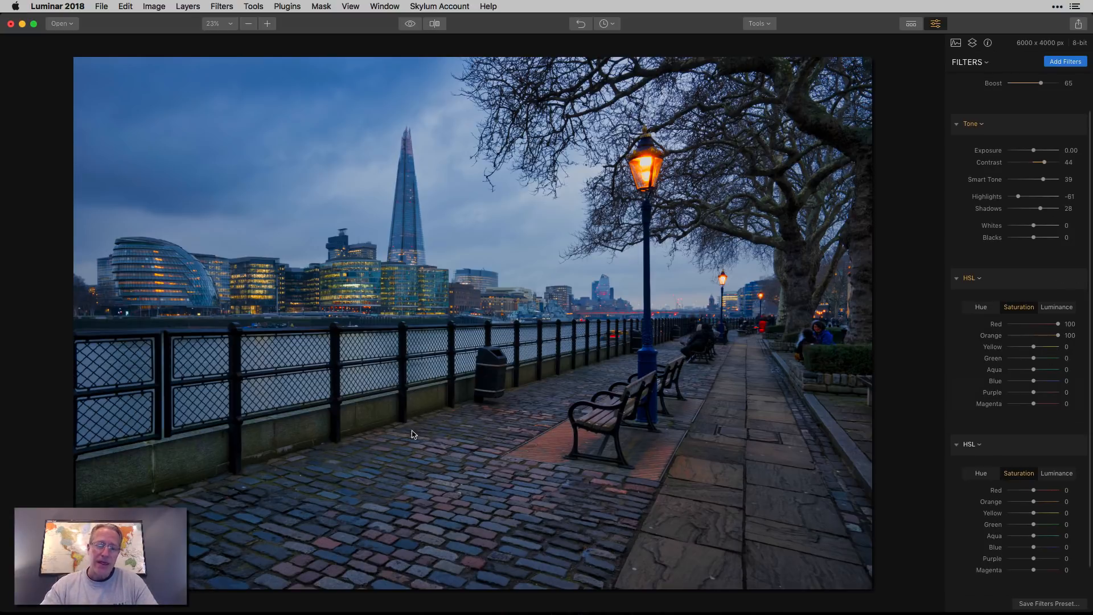
pyautogui.moveTo(356, 420)
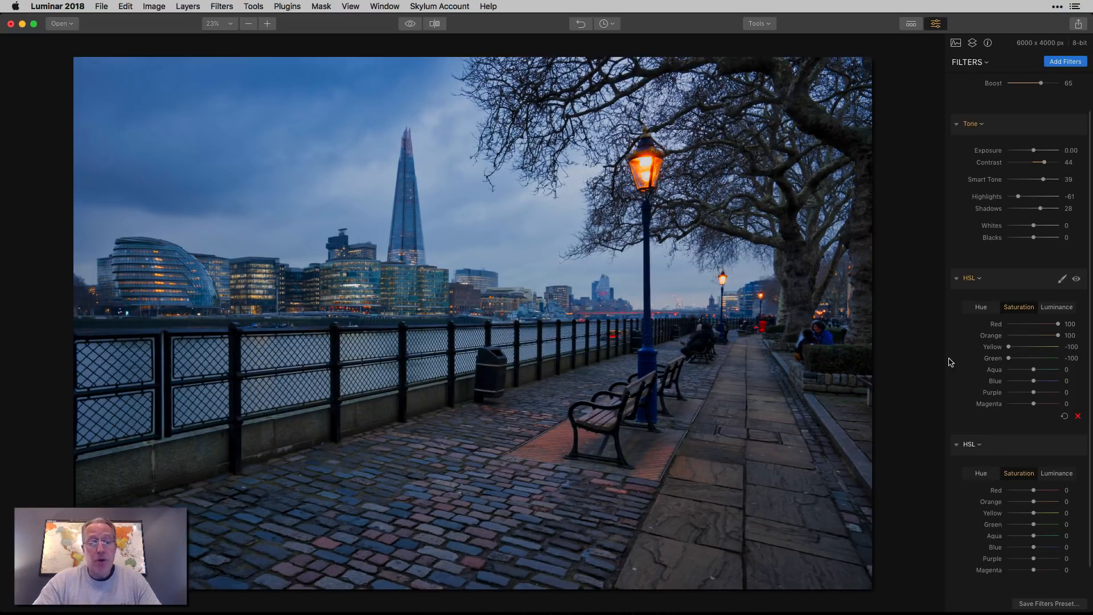
pyautogui.moveTo(459, 398)
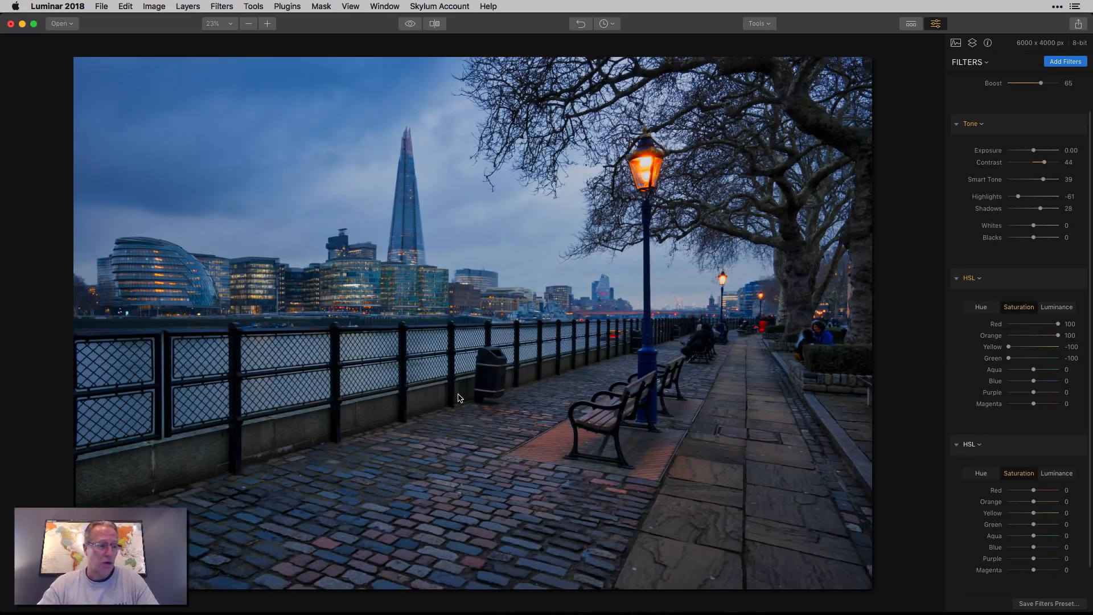
pyautogui.moveTo(483, 508)
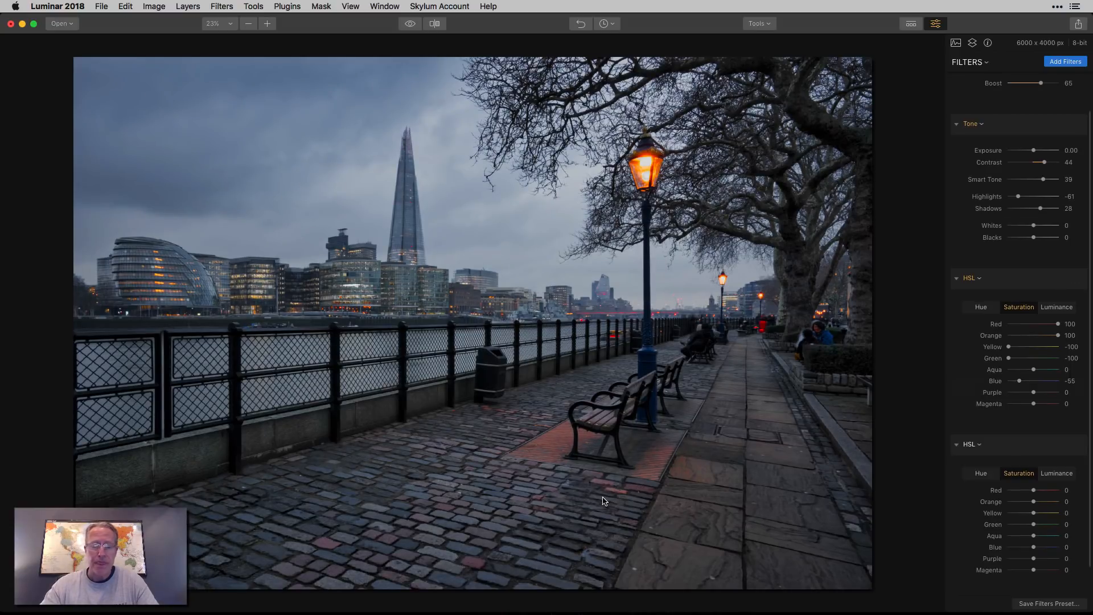
pyautogui.moveTo(525, 502)
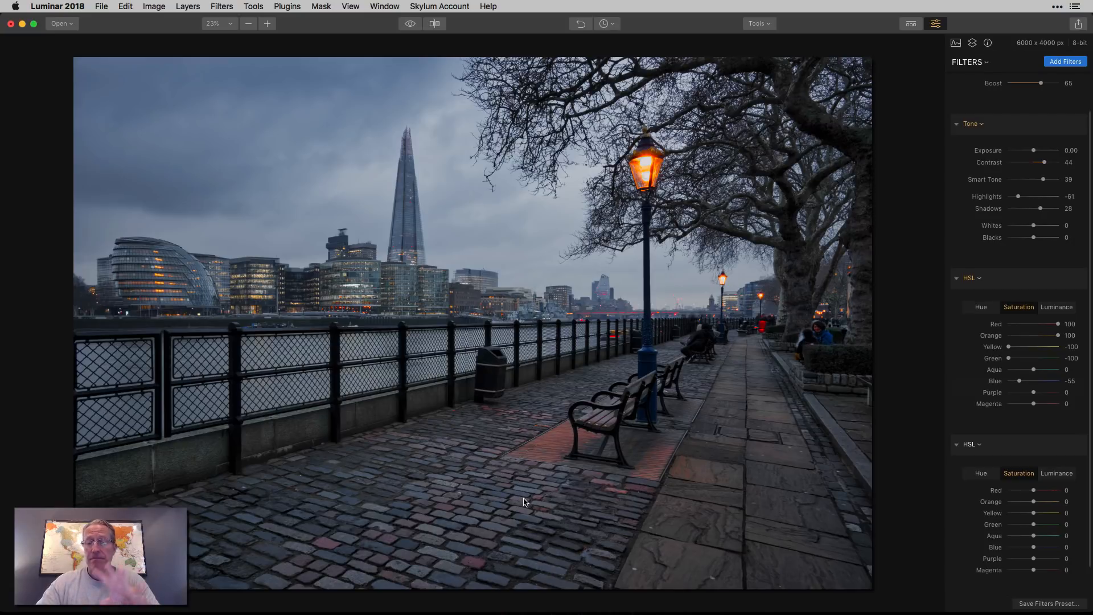
pyautogui.moveTo(596, 430)
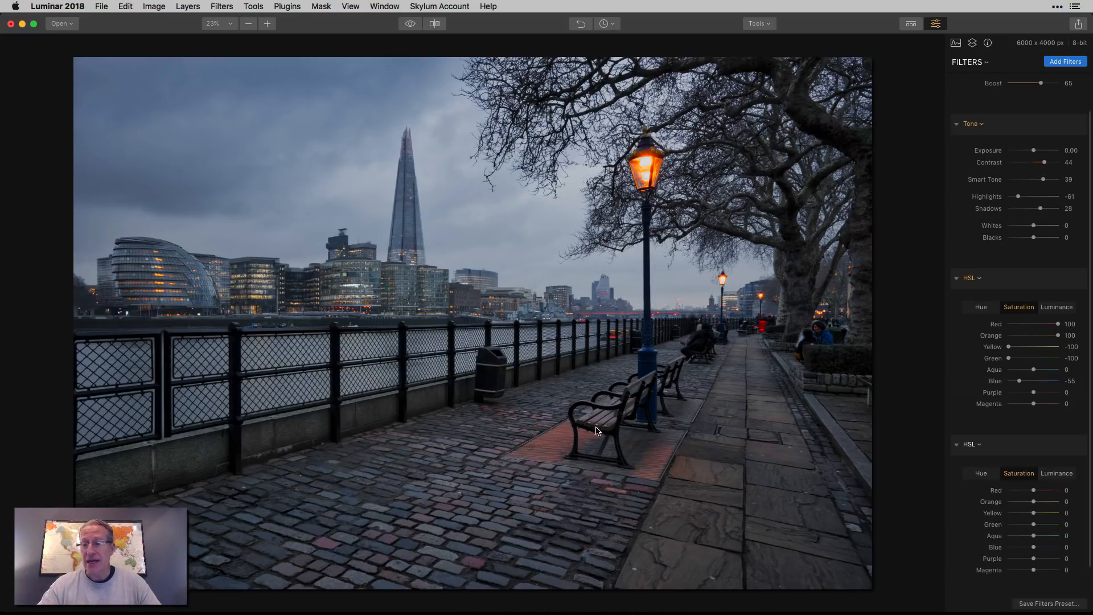
pyautogui.moveTo(1039, 288)
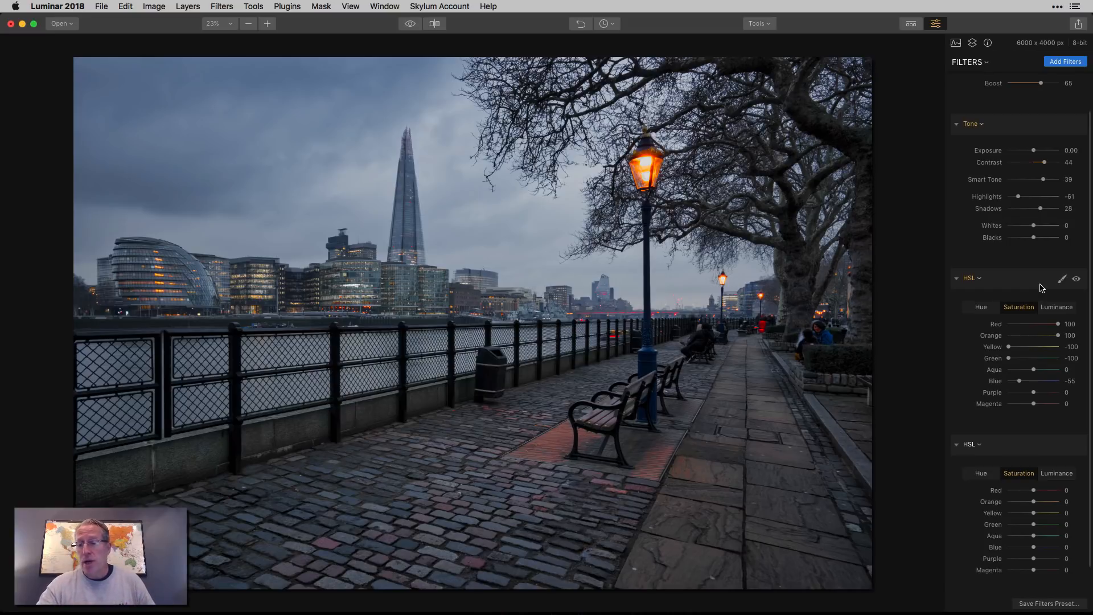
# Step: Paint a brush mask over the foreground cobblestone pavers for the first HSL filter and confirm it
pyautogui.click(1061, 278)
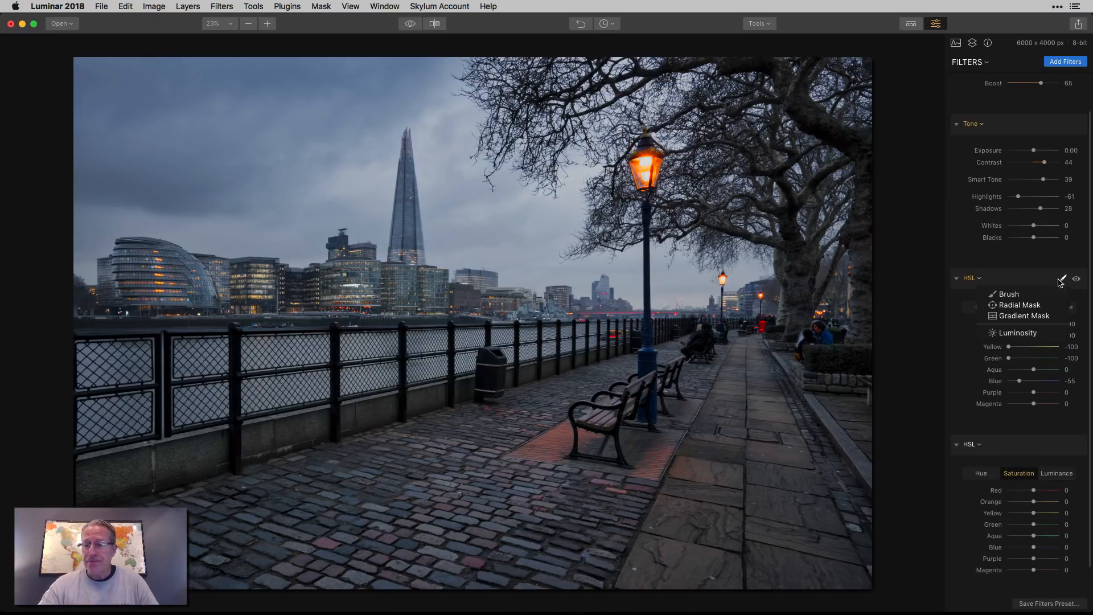
pyautogui.click(1008, 293)
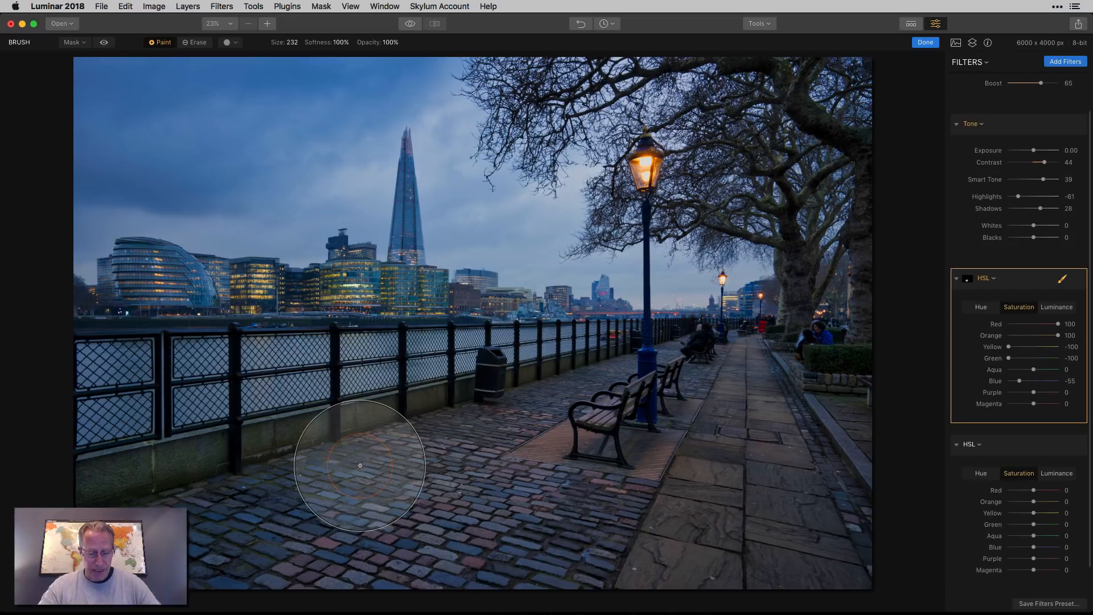
pyautogui.moveTo(209, 524)
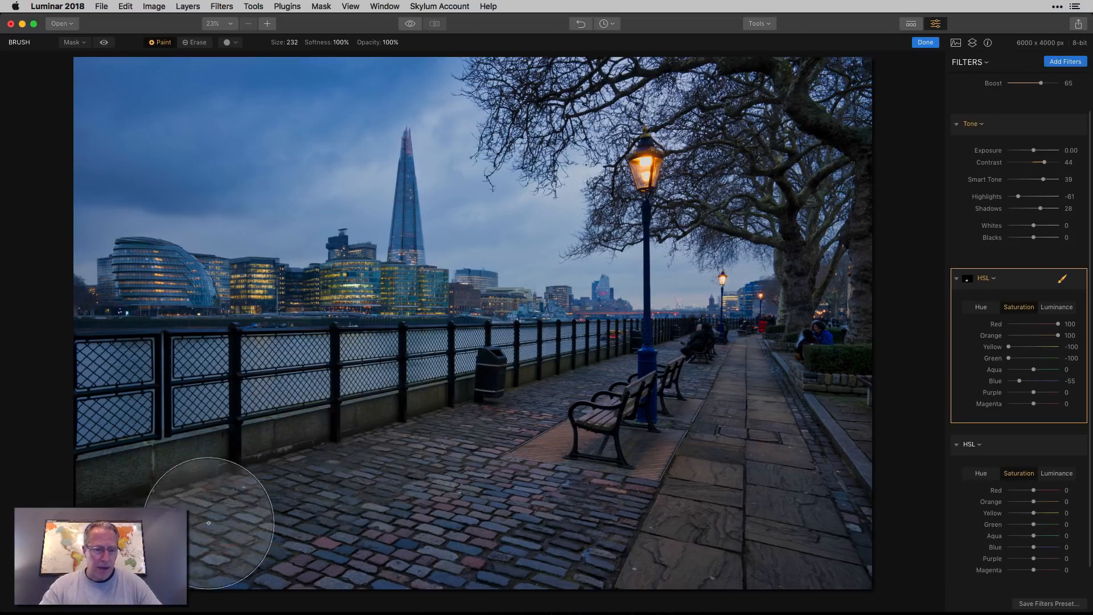
pyautogui.moveTo(745, 406)
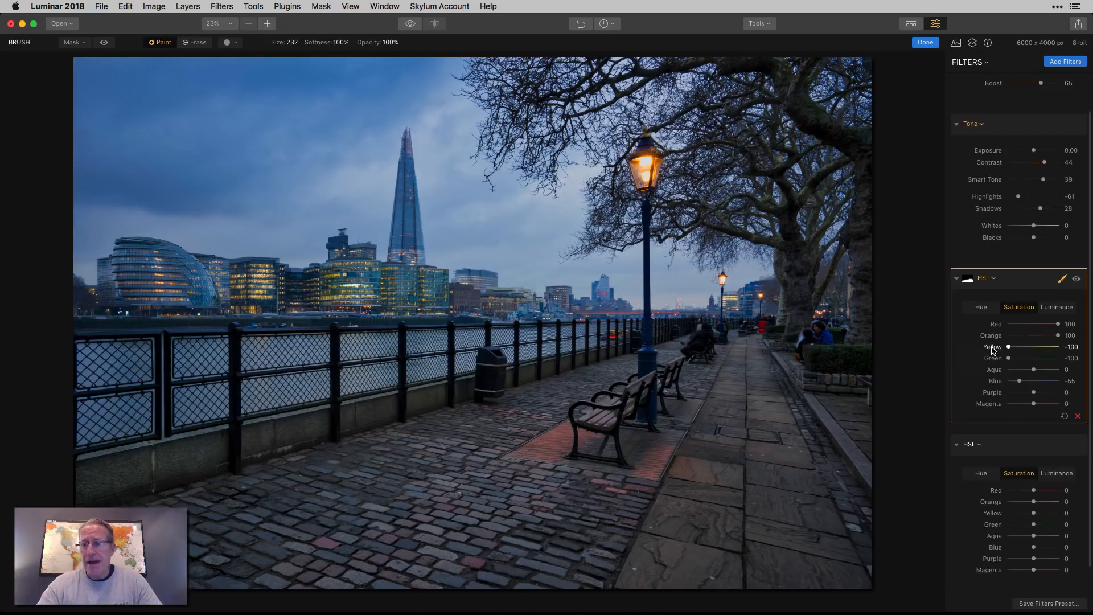
pyautogui.click(925, 42)
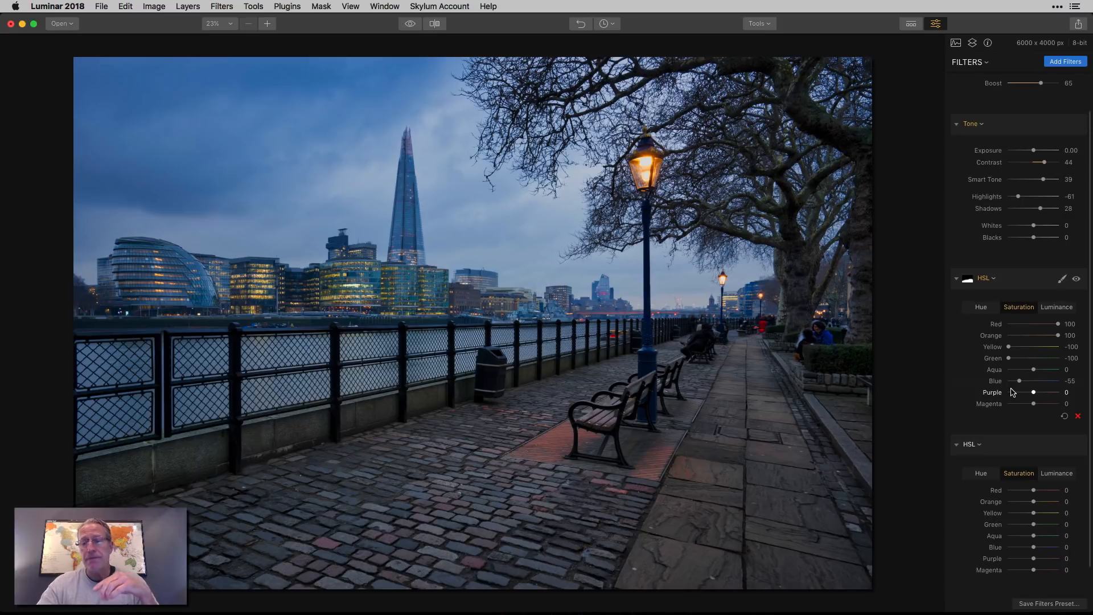
pyautogui.moveTo(1012, 374)
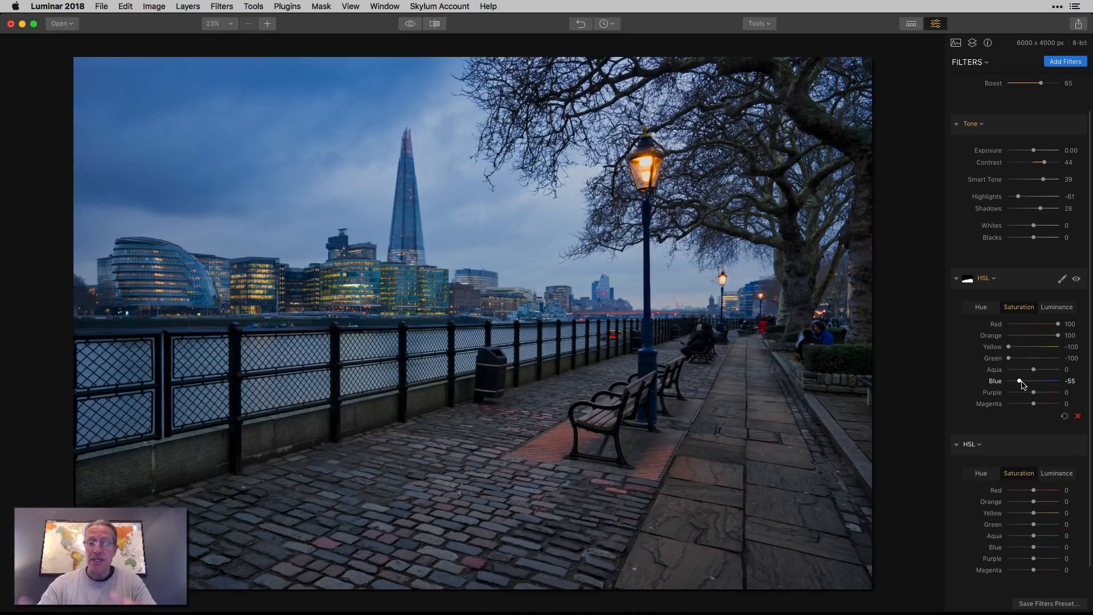
pyautogui.moveTo(558, 476)
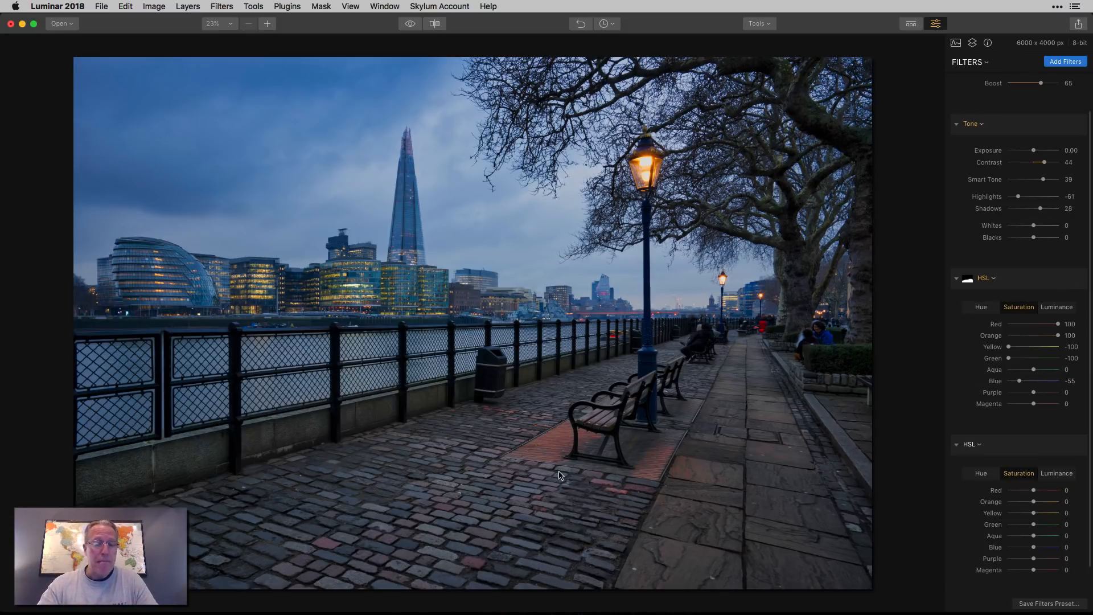
pyautogui.moveTo(532, 492)
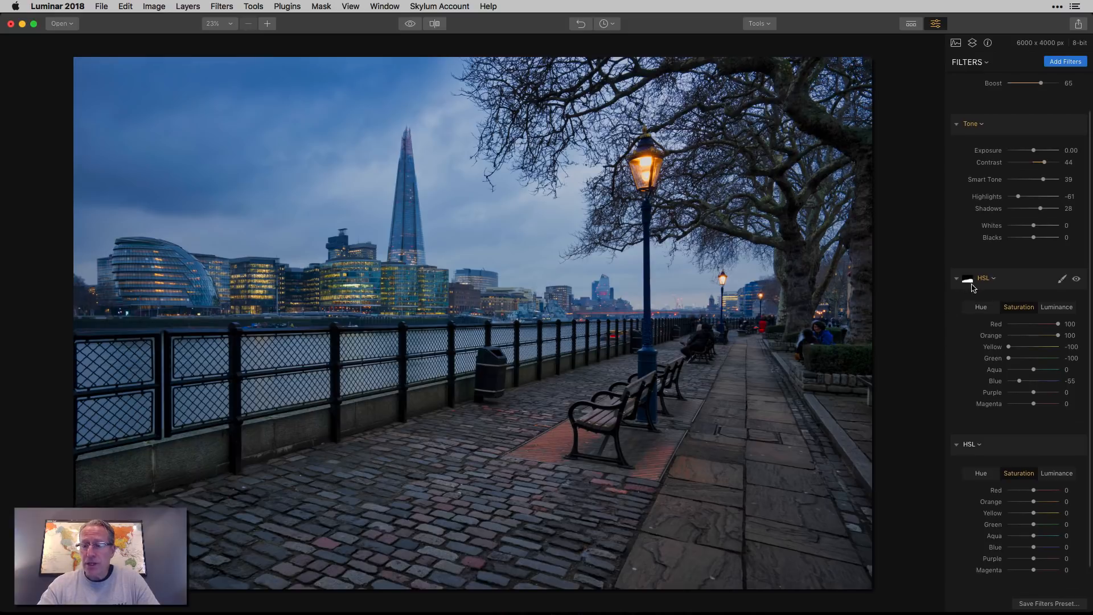
pyautogui.moveTo(969, 289)
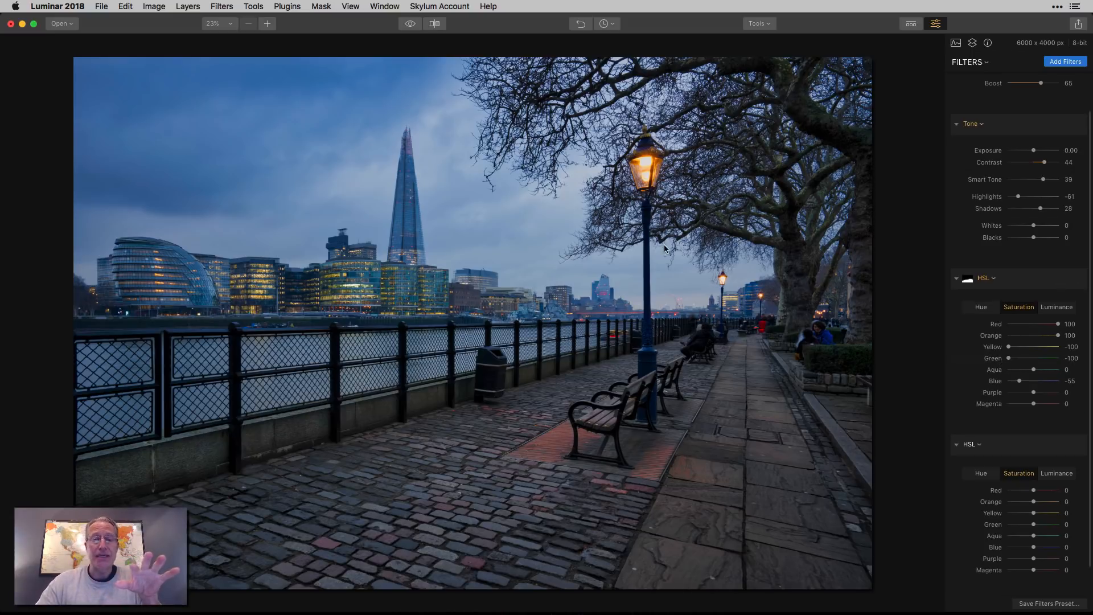
pyautogui.moveTo(486, 213)
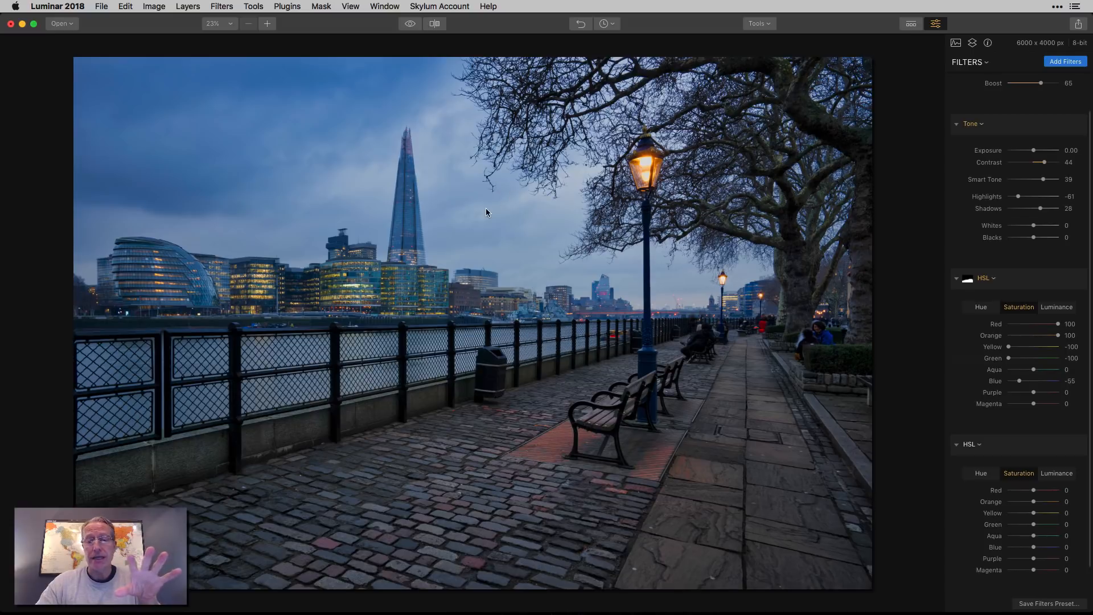
pyautogui.moveTo(895, 284)
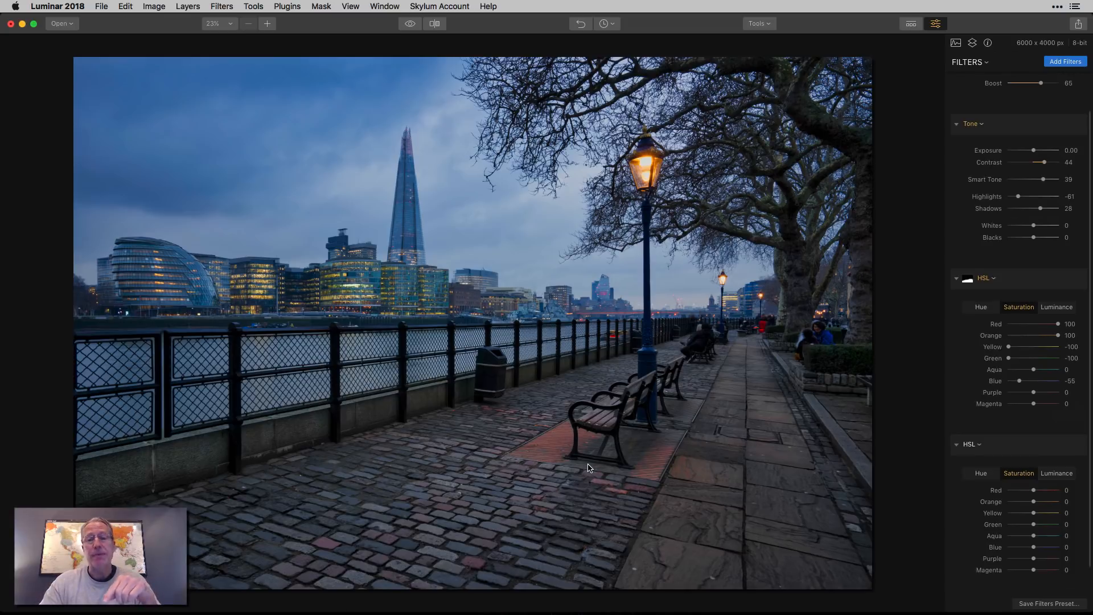
pyautogui.moveTo(897, 465)
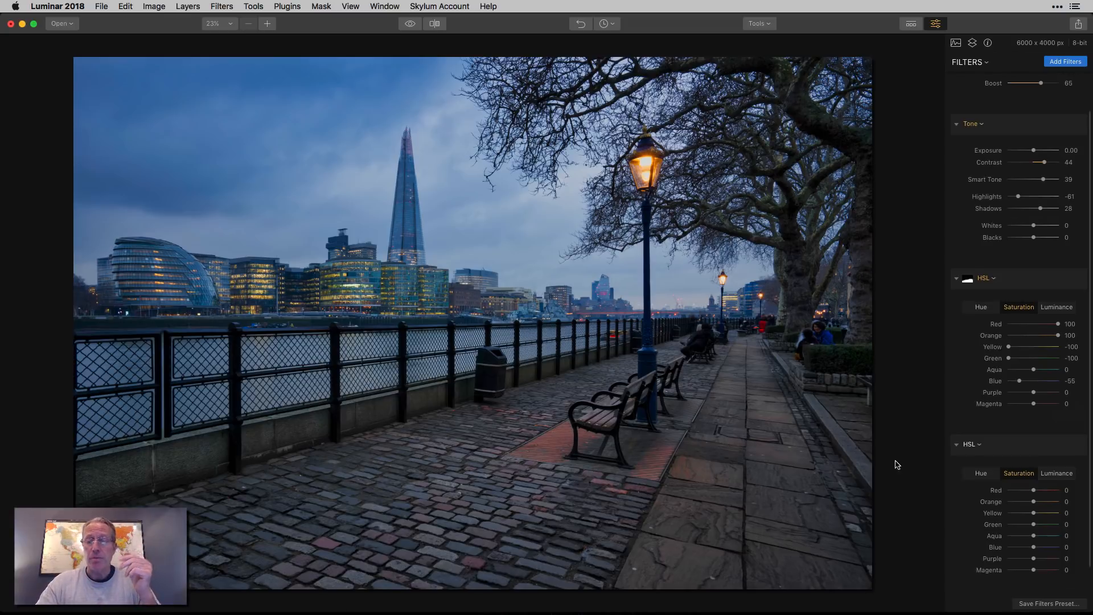
pyautogui.moveTo(975, 400)
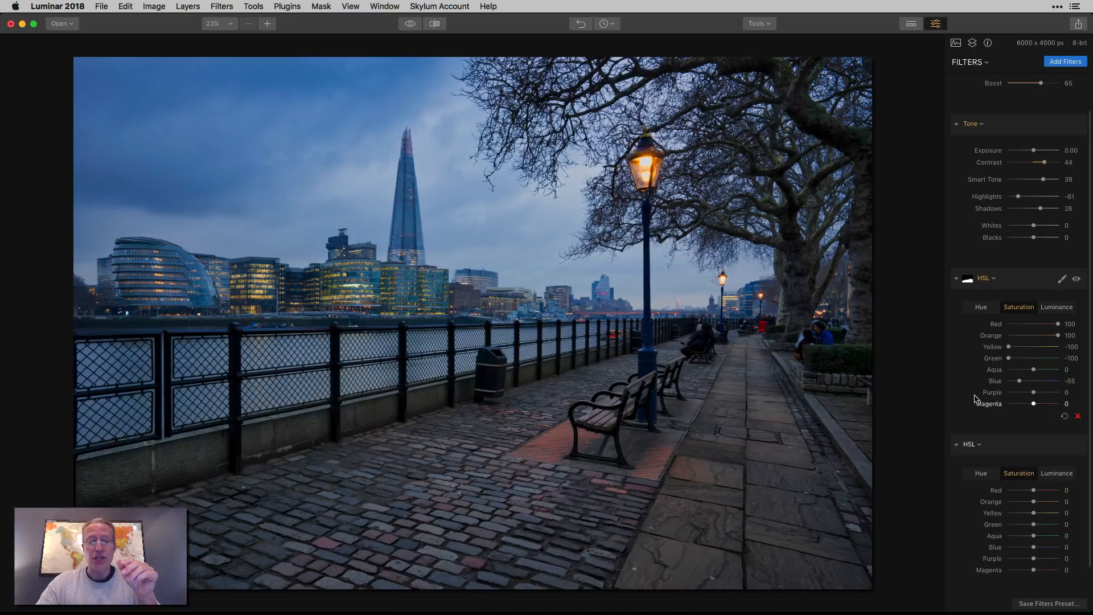
pyautogui.moveTo(750, 388)
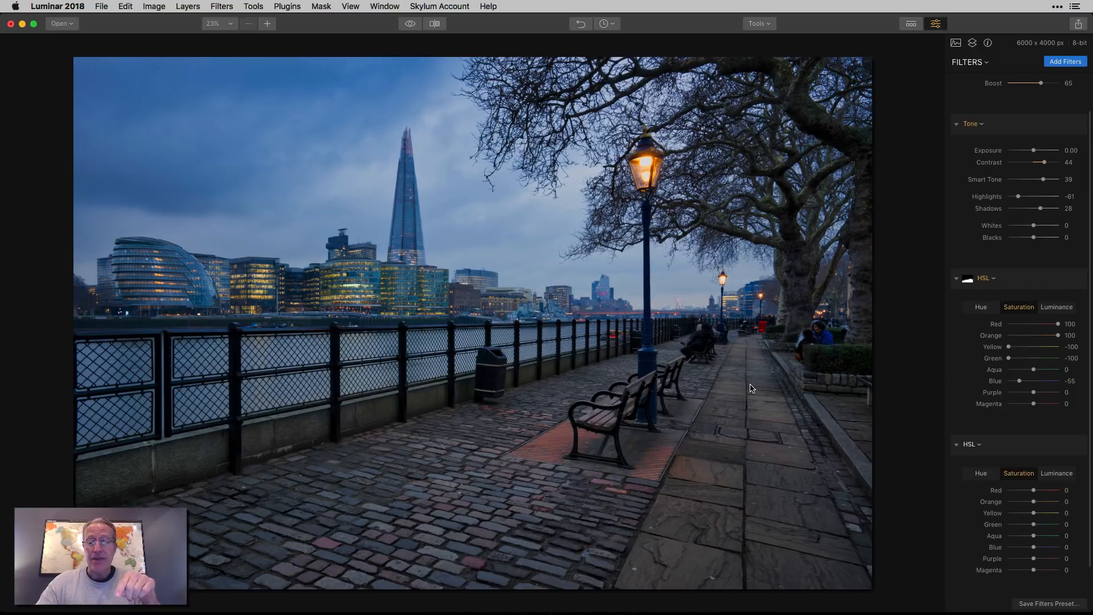
pyautogui.moveTo(1002, 324)
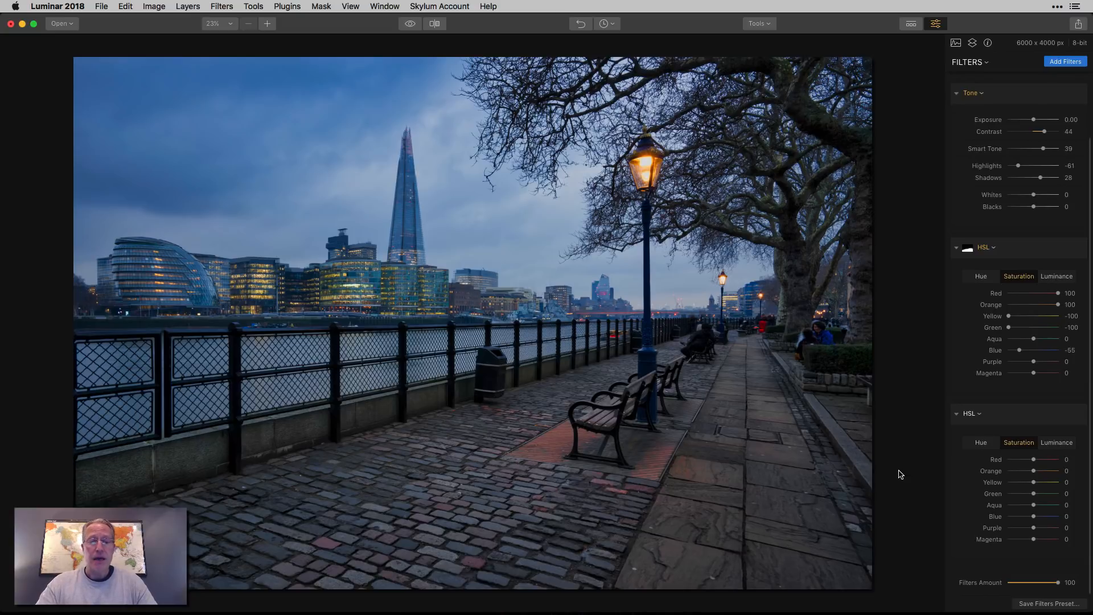
pyautogui.moveTo(464, 297)
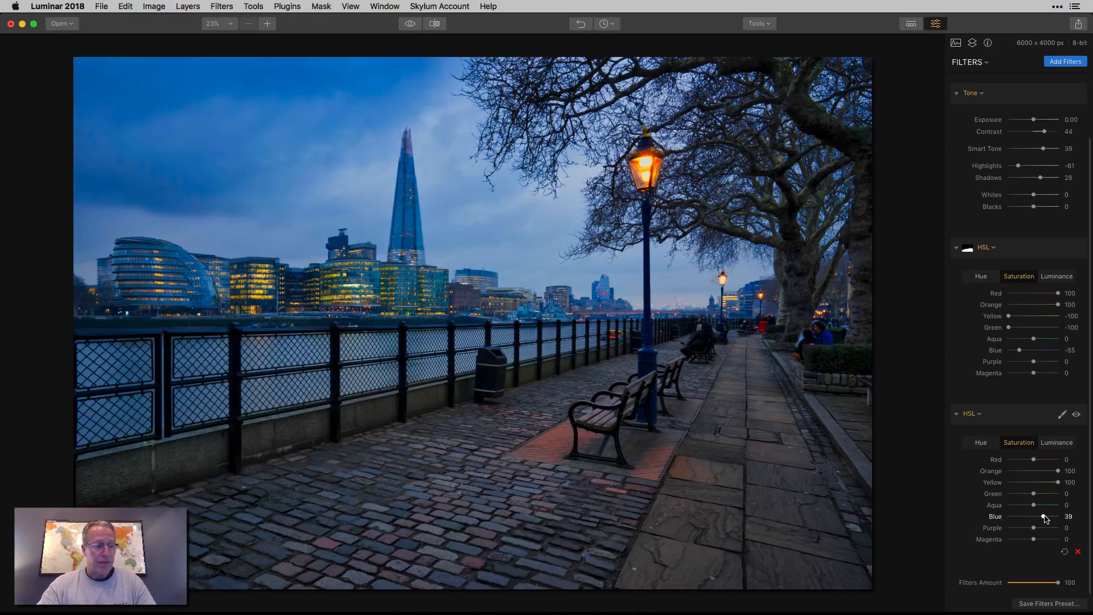
# Step: Show the second HSL filter's Luminance sliders for the yellow 100 / blue -83 adjustment
pyautogui.click(1056, 441)
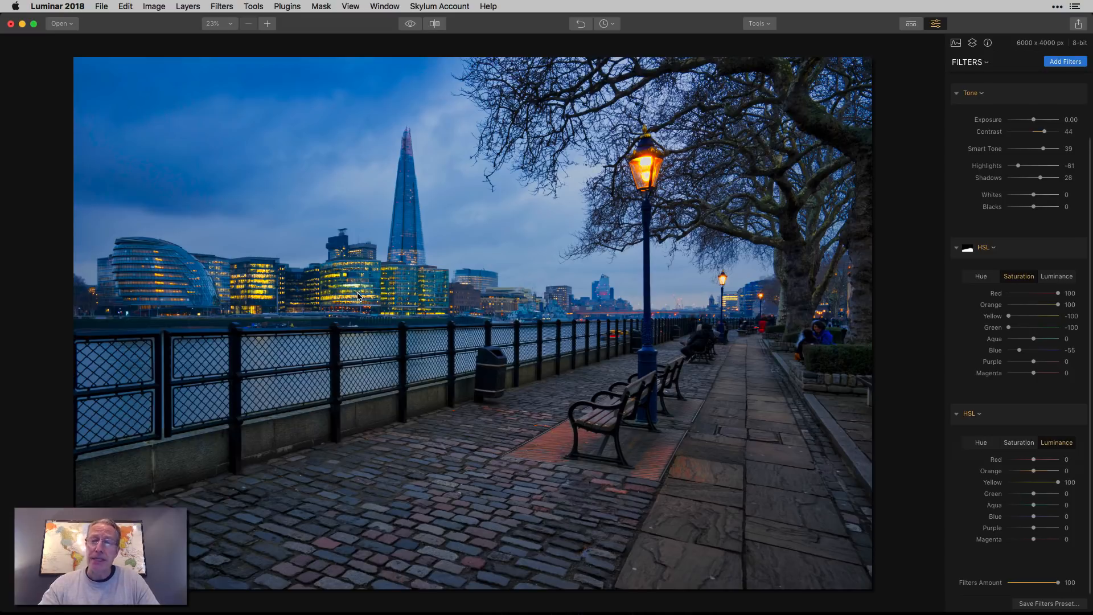
pyautogui.moveTo(832, 476)
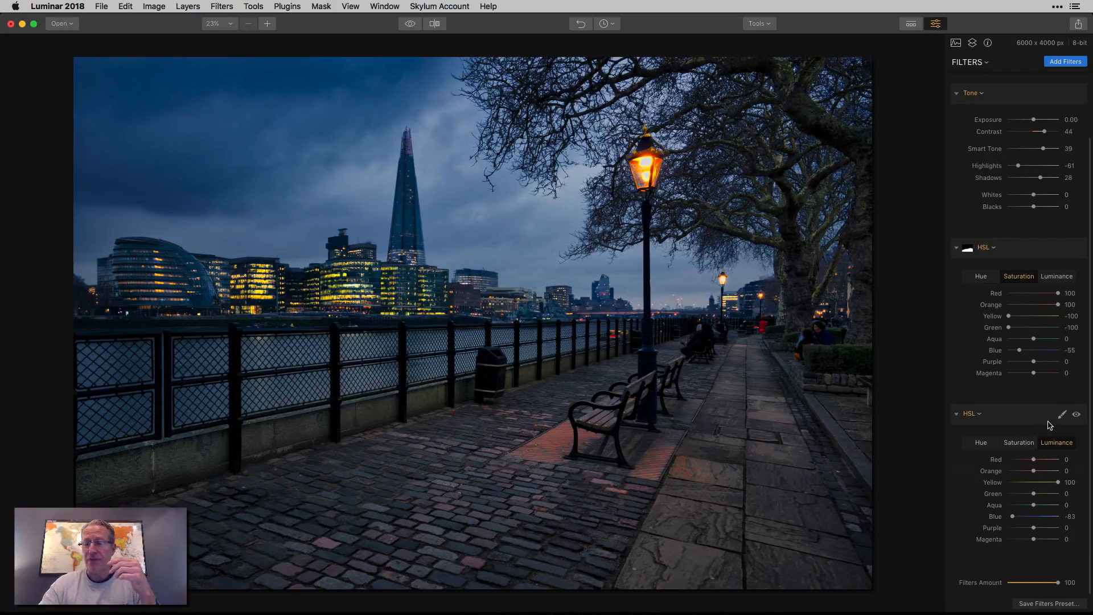
# Step: Add a gradient mask to the second HSL filter along the railing, check it with the red overlay, and confirm
pyautogui.click(1063, 413)
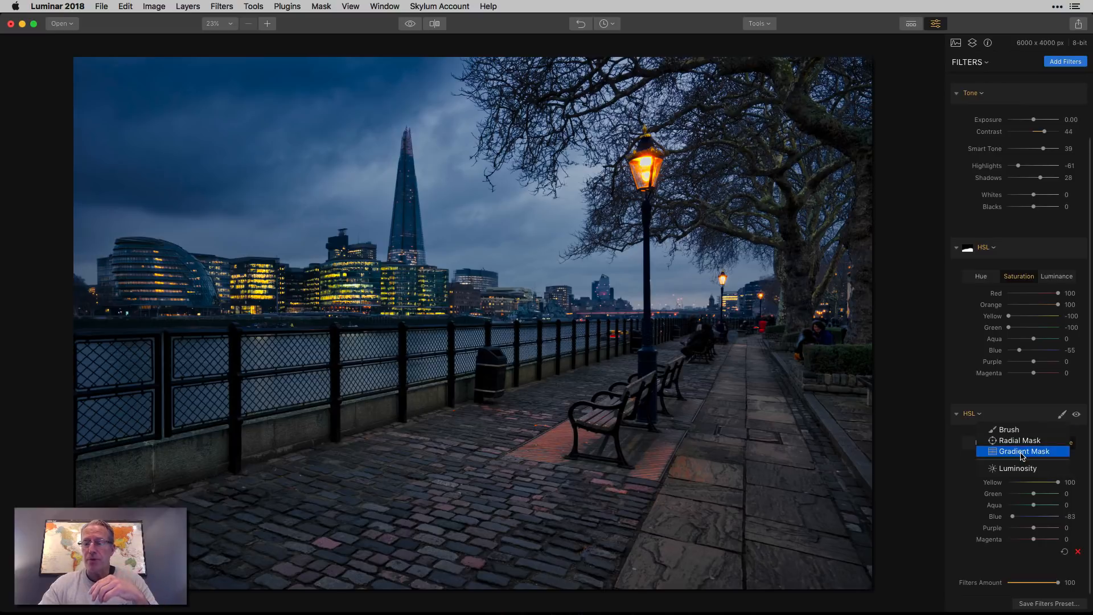
pyautogui.click(1022, 451)
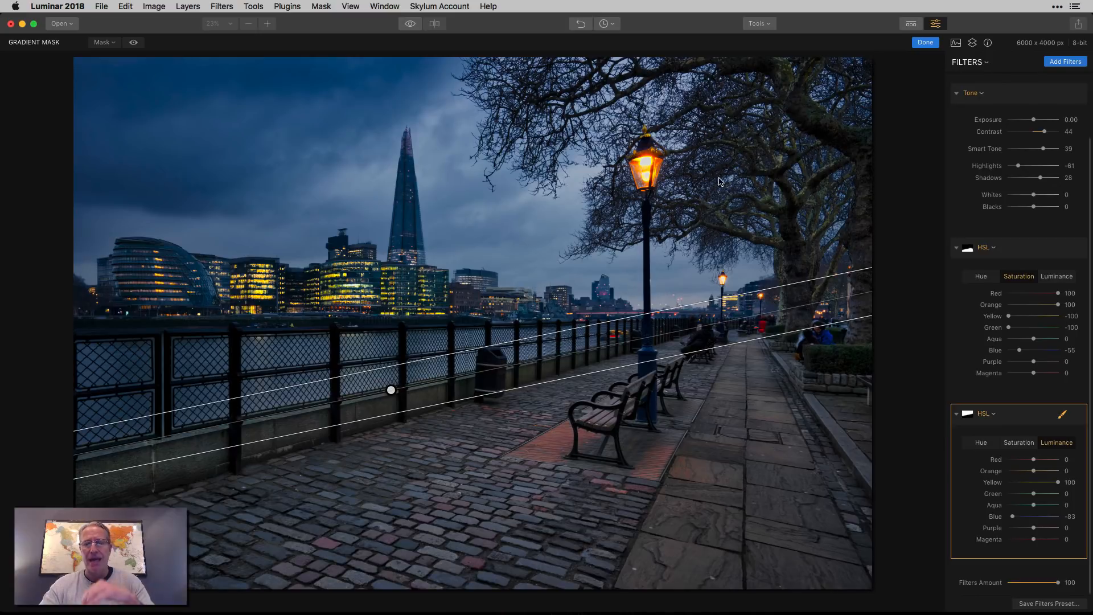
pyautogui.click(133, 42)
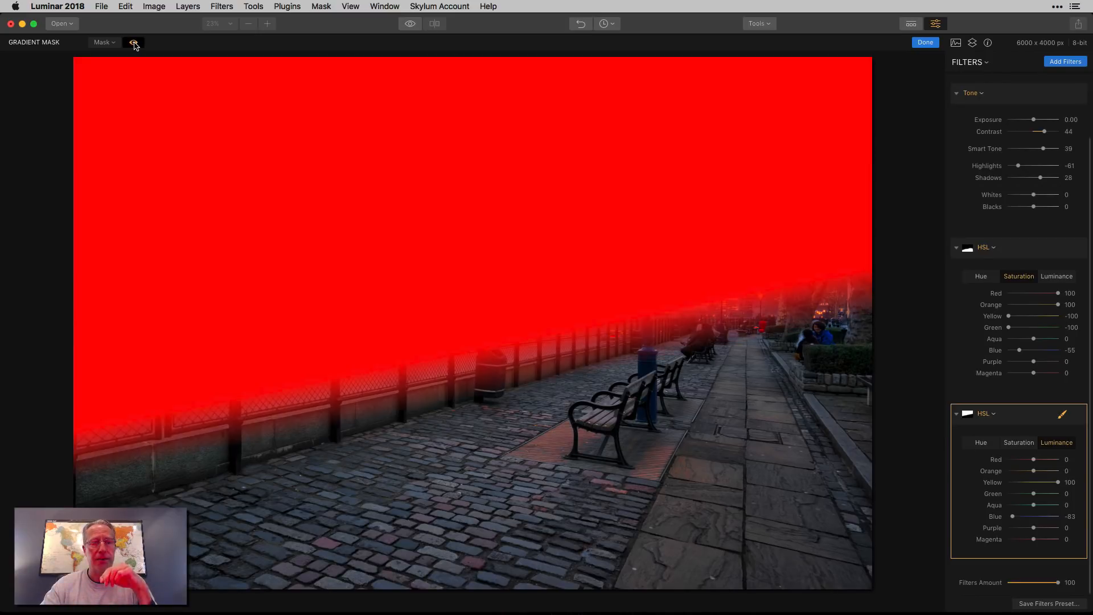
pyautogui.click(132, 42)
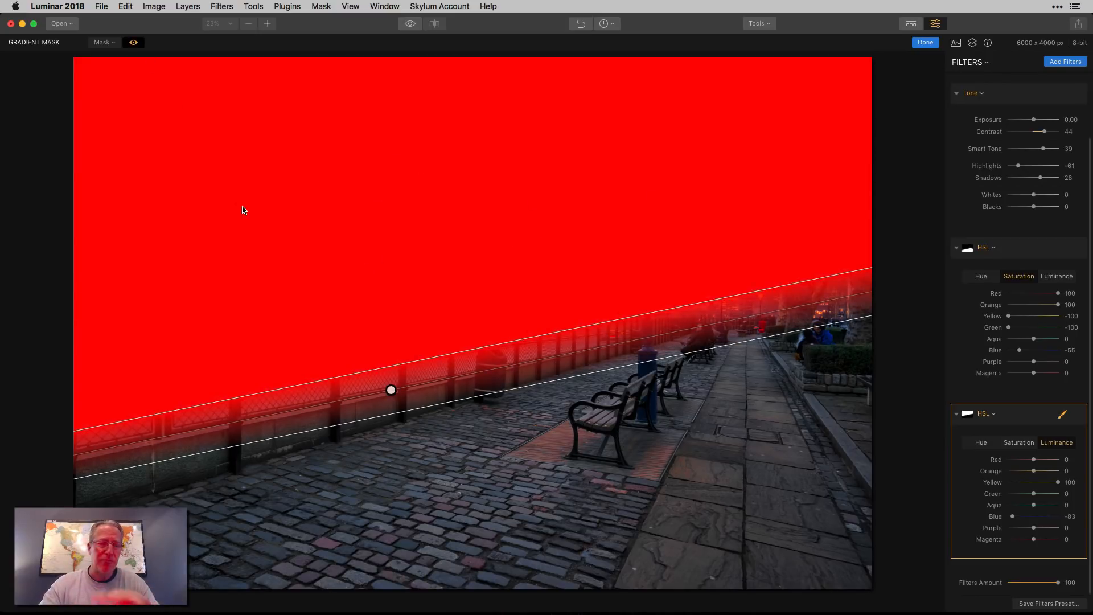
pyautogui.click(133, 43)
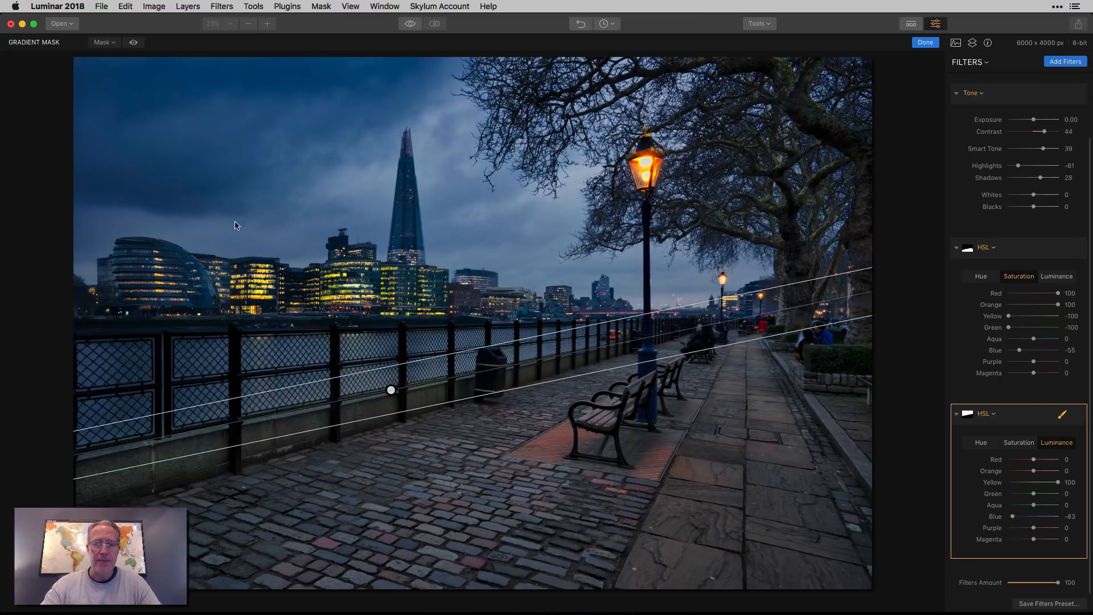
pyautogui.click(925, 42)
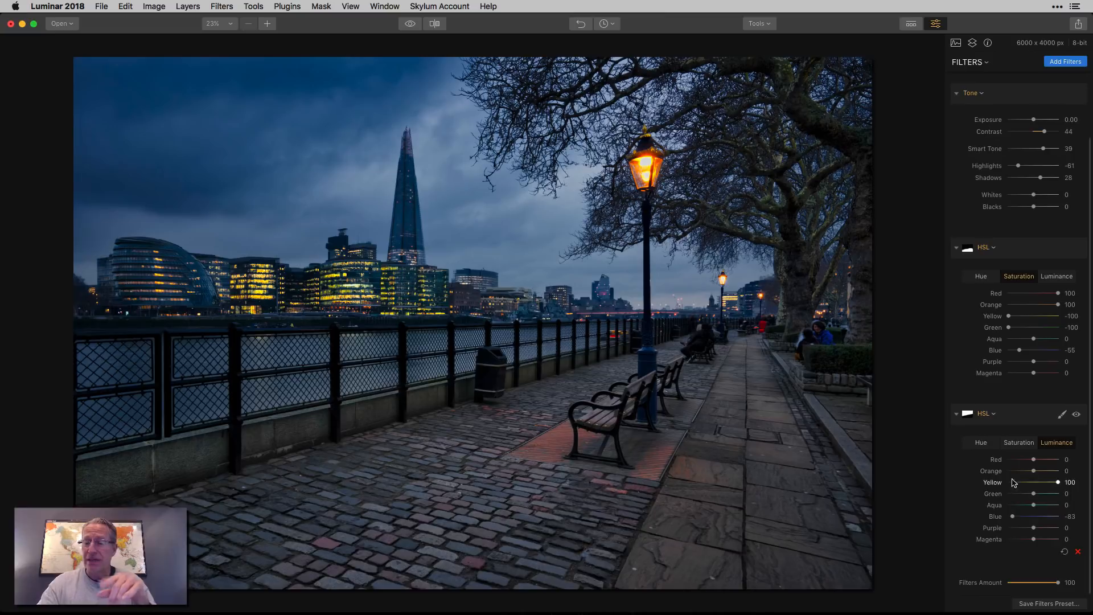
pyautogui.moveTo(1017, 524)
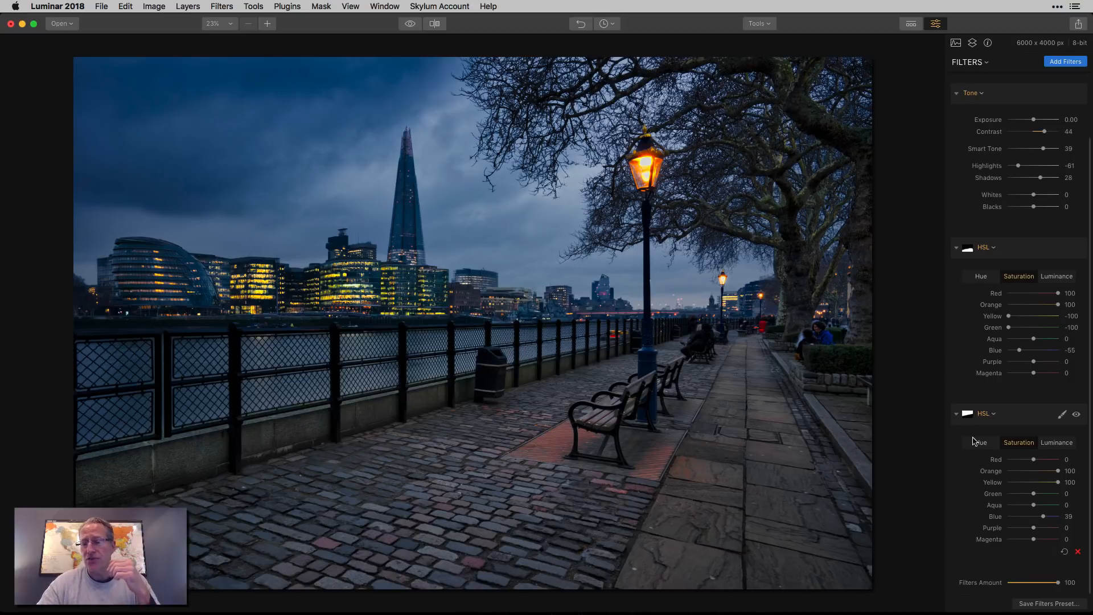
# Step: Show the second HSL filter's Hue sliders, all still at zero
pyautogui.click(980, 442)
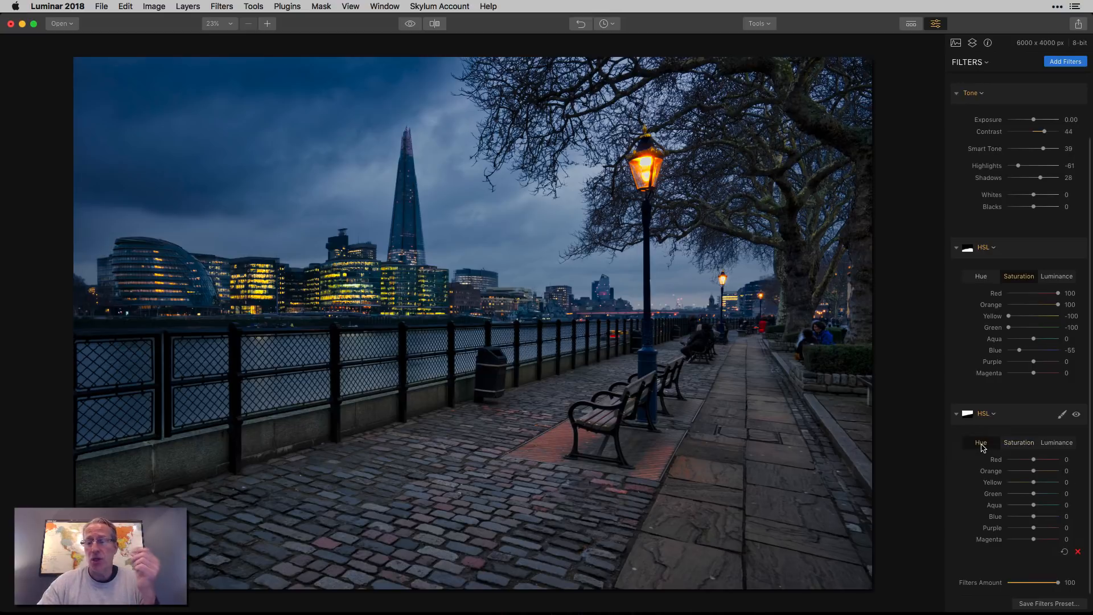